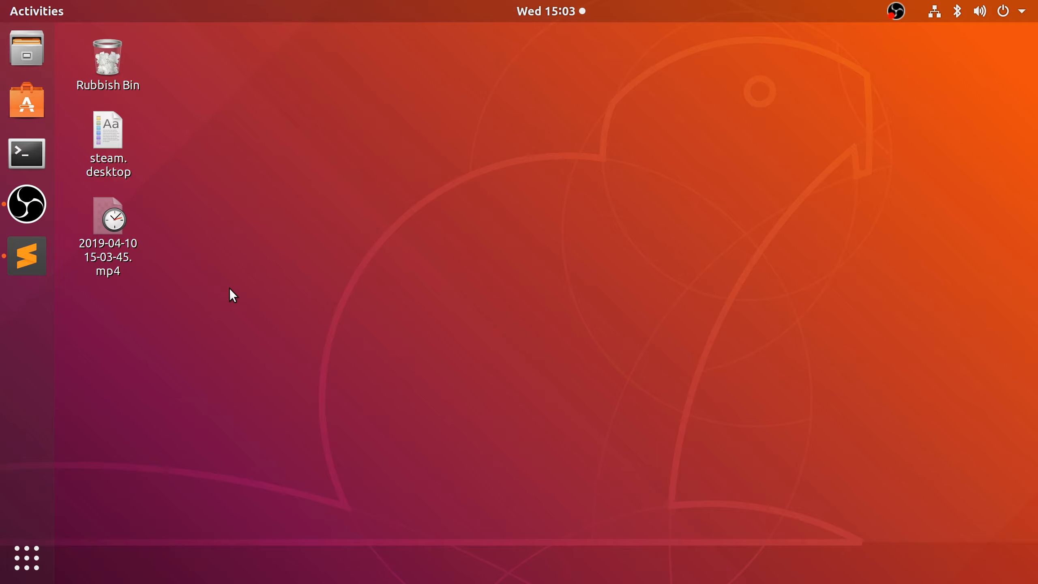
- Bring the Sublime Text notes with the wget and dpkg commands to the front
left_click(26, 257)
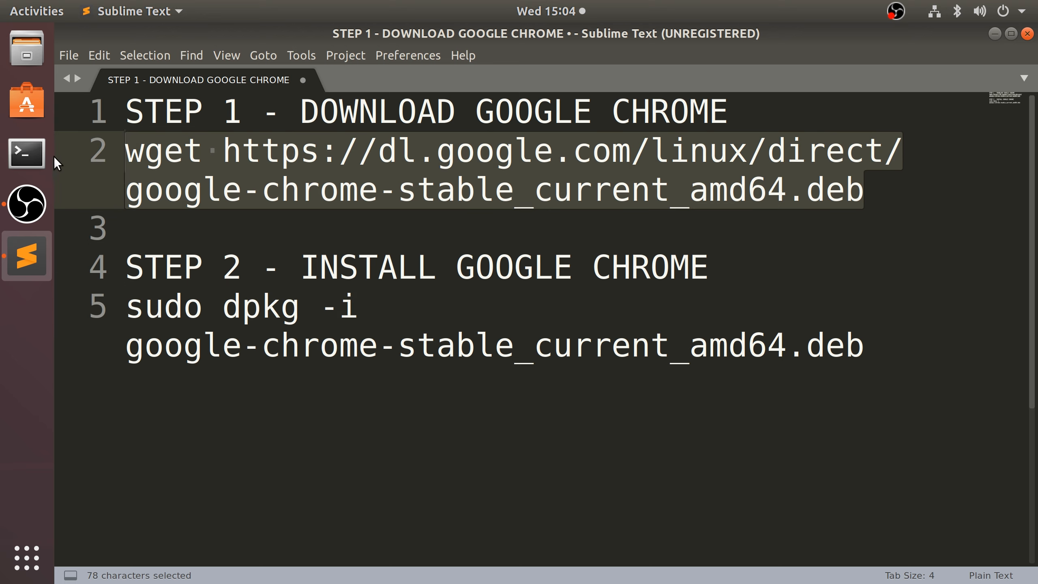
mouse_move(27, 153)
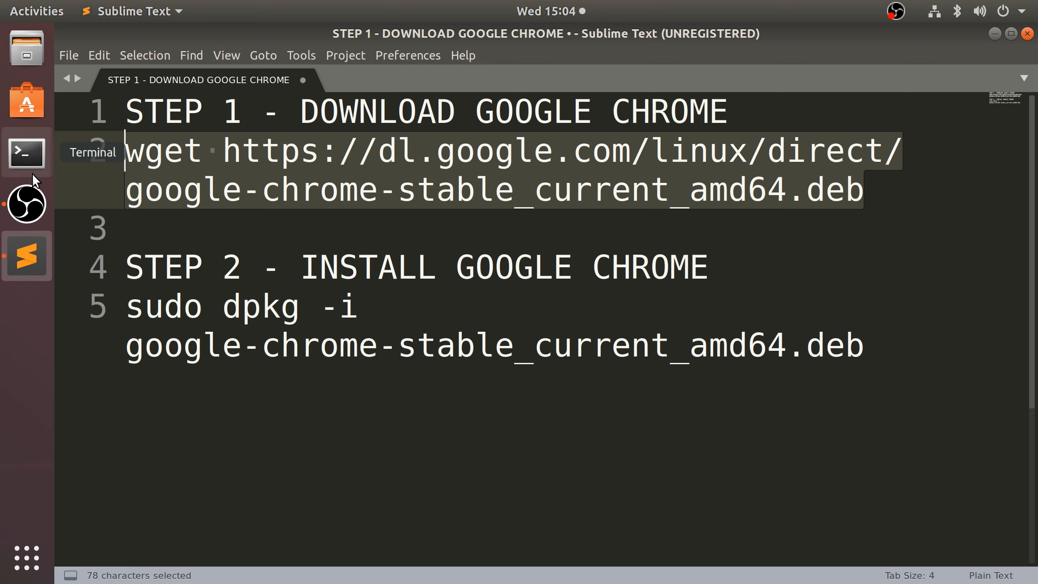
mouse_move(37, 167)
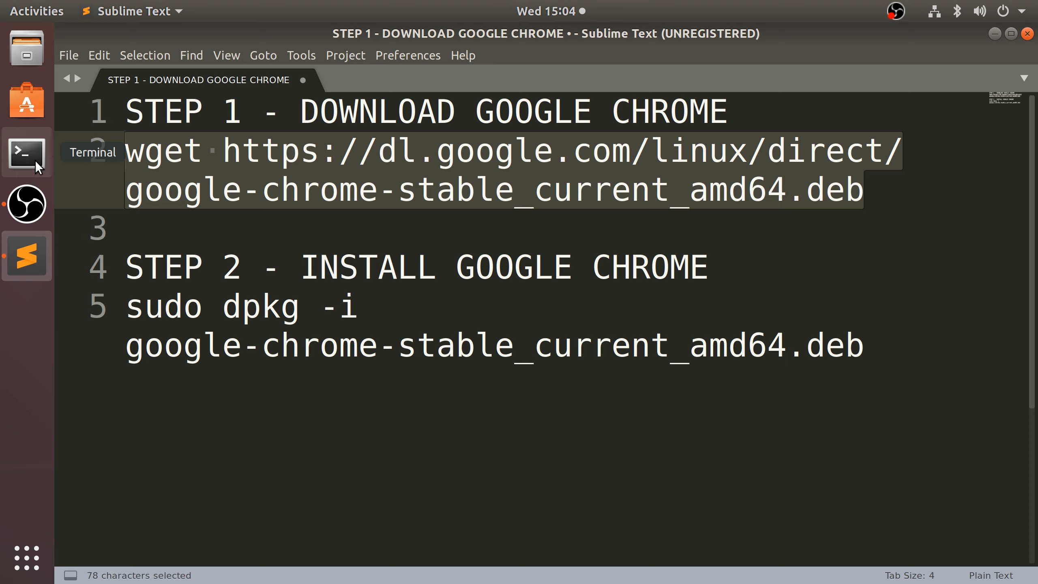
mouse_move(379, 249)
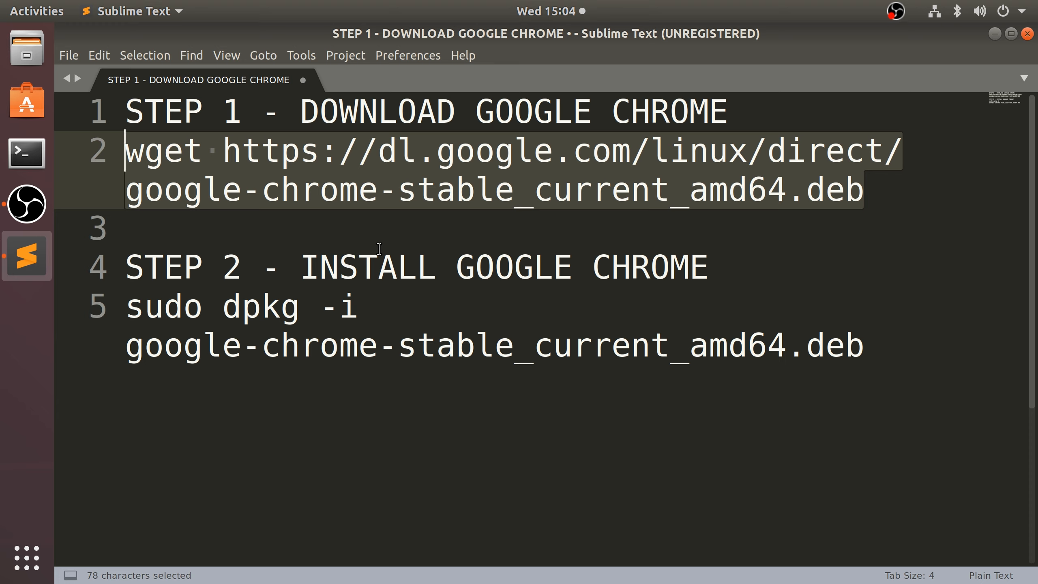
- Copy the wget download command and head to a terminal to run it
key("ctrl+c")
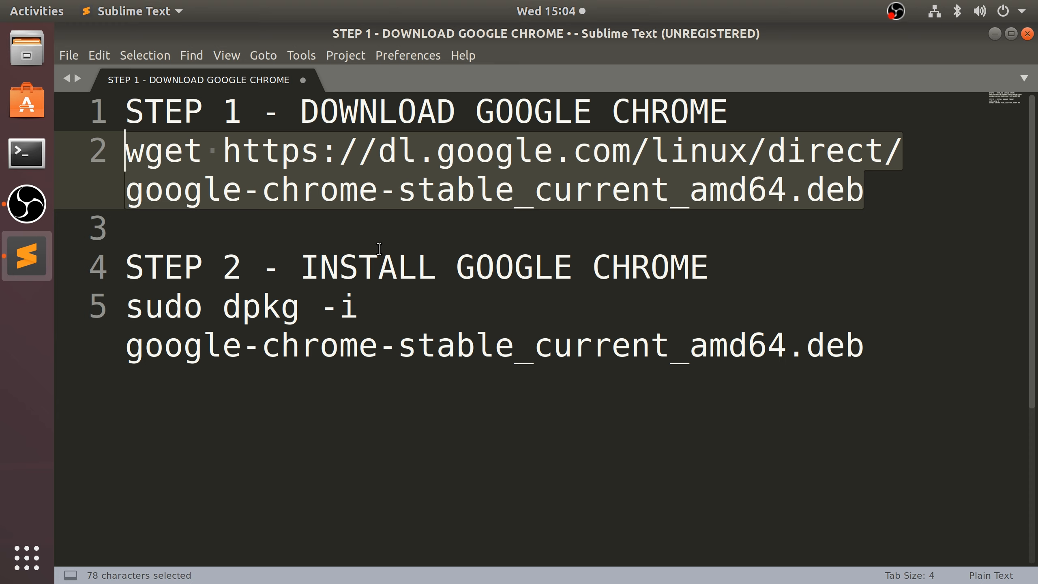
key("ctrl+c")
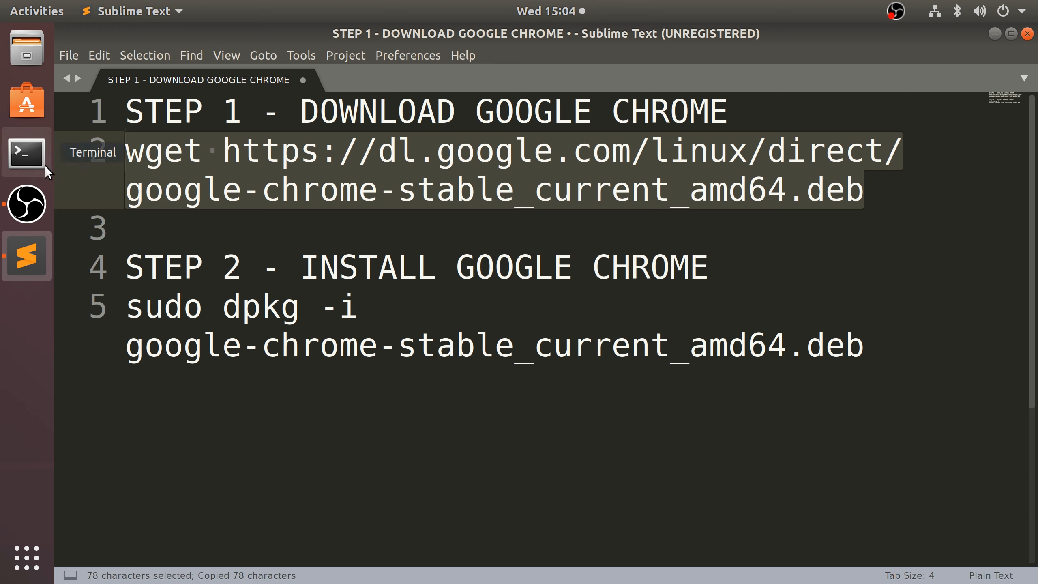
left_click(36, 11)
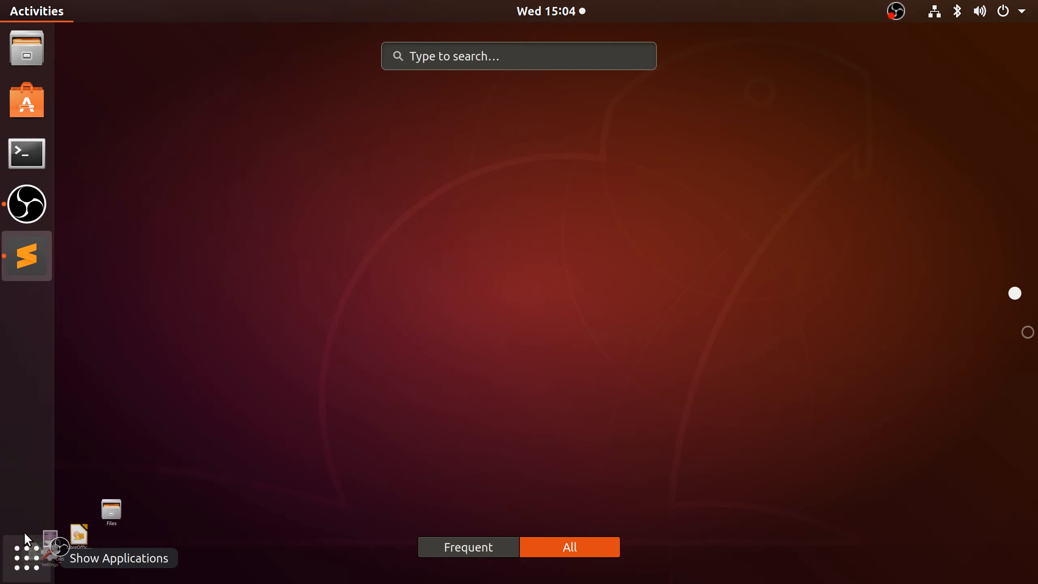
- Download google-chrome-stable_current_amd64.deb with wget and install it via sudo dpkg -i
left_click(27, 154)
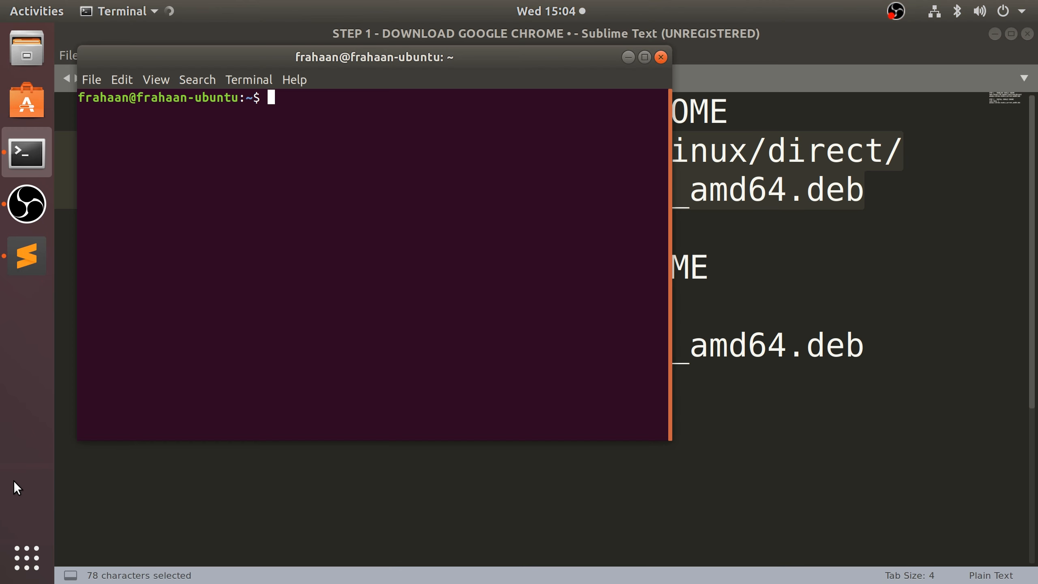
type("wget https://dl.google.com/linux/direct/google-chrome-stable_current_amd64.deb")
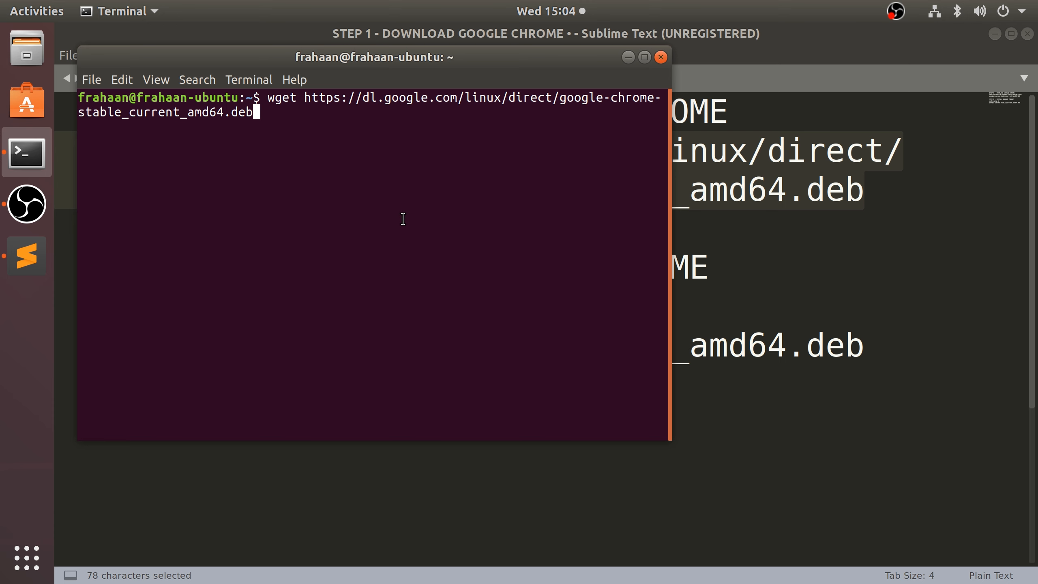
key("Return")
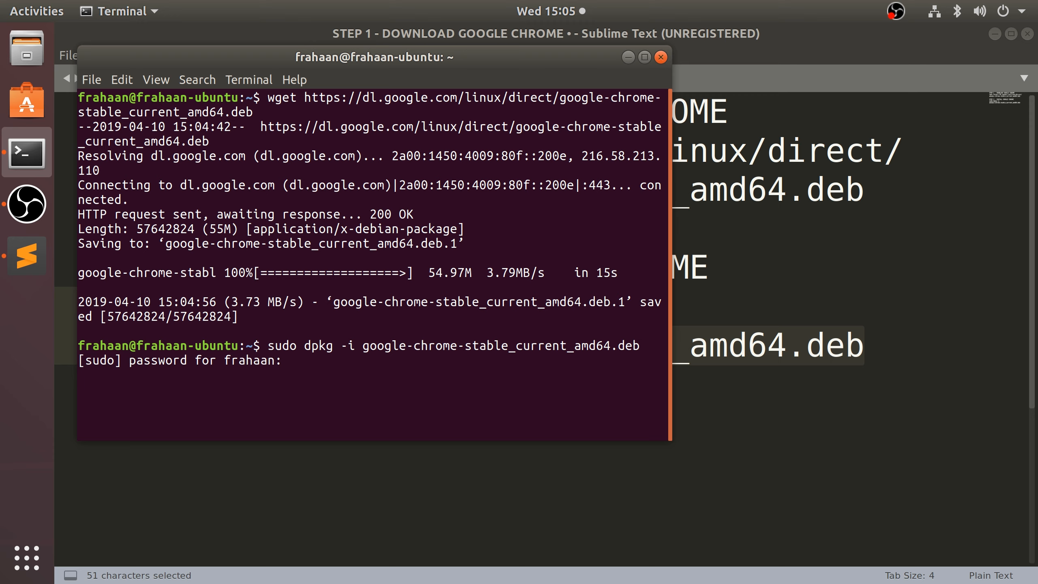
key("Return")
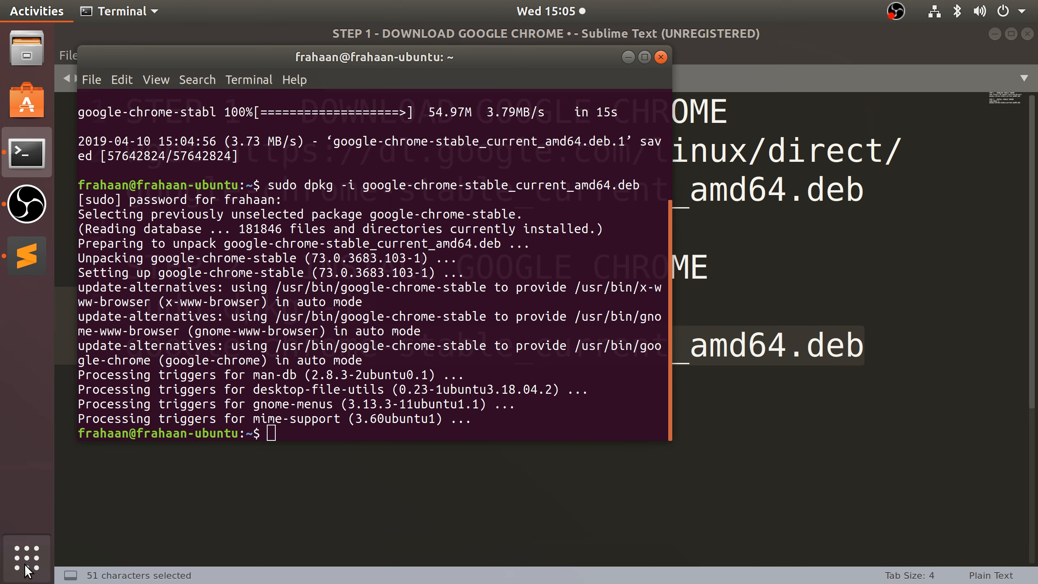
- Launch the newly installed Google Chrome from Show Applications
left_click(27, 557)
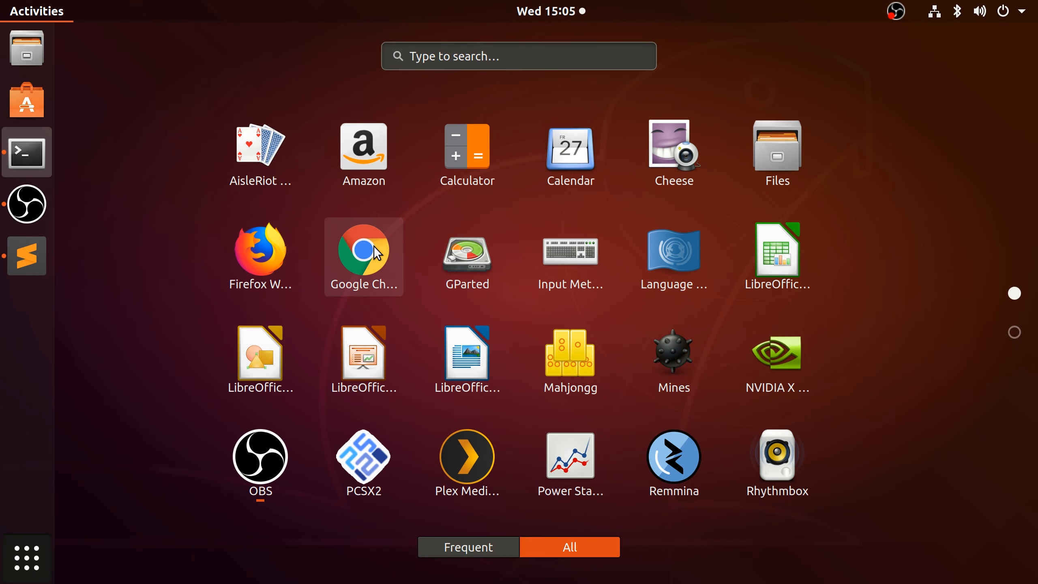
left_click(362, 257)
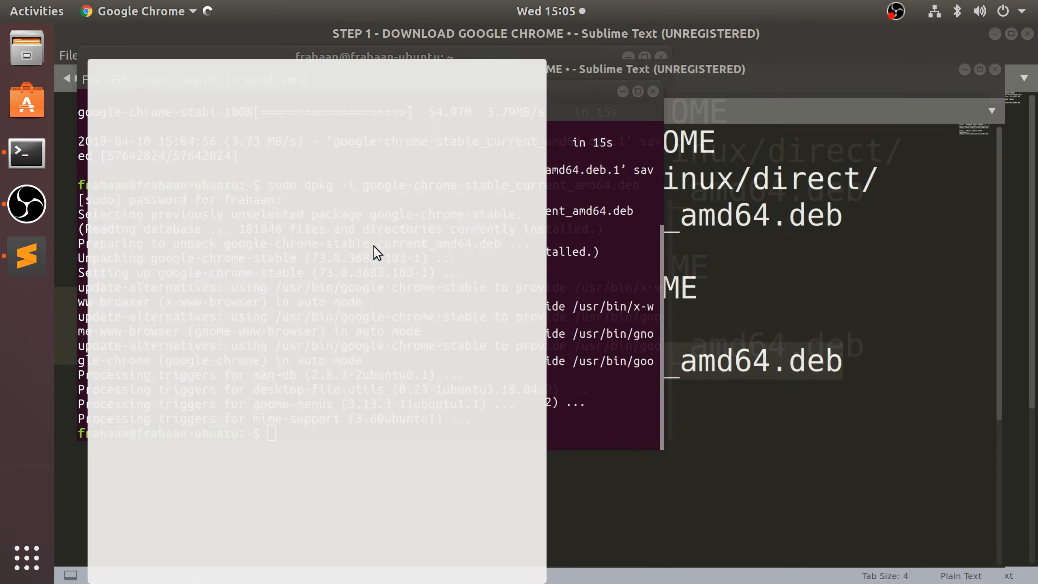
- Glance at the profile and sync options, then enter 'youtube' in the address bar
left_click(26, 308)
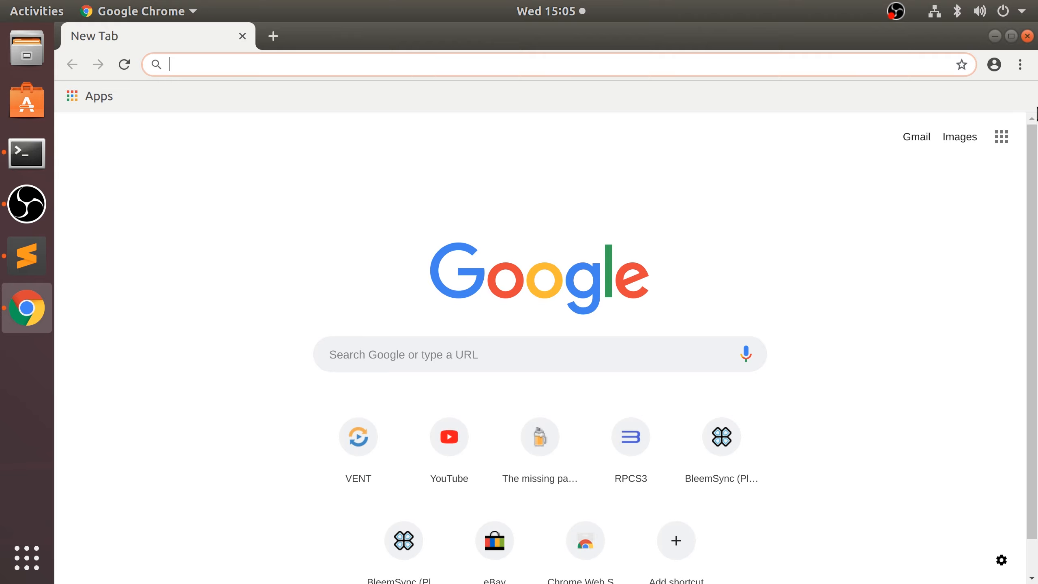
left_click(994, 64)
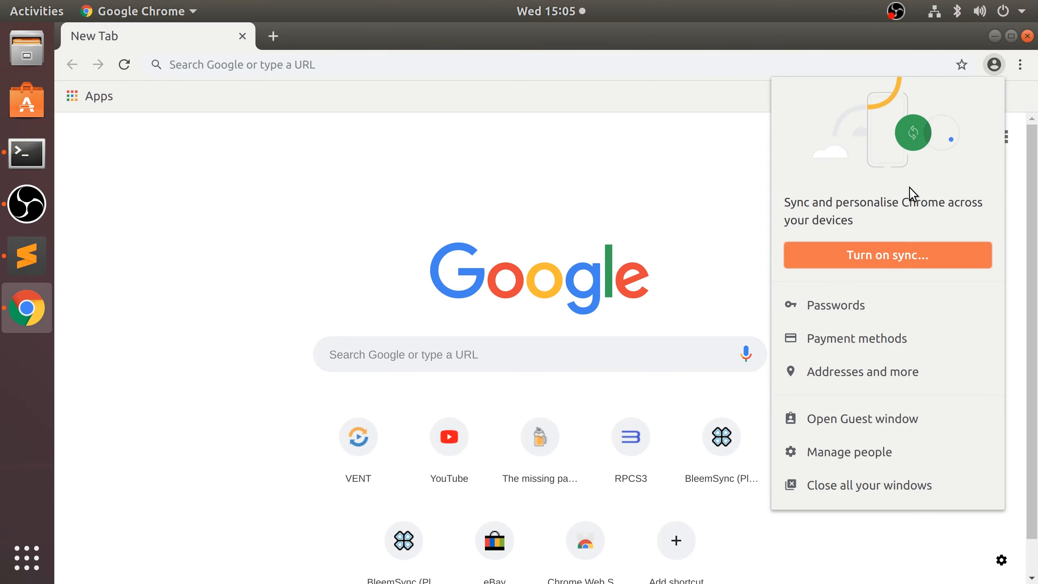
mouse_move(590, 269)
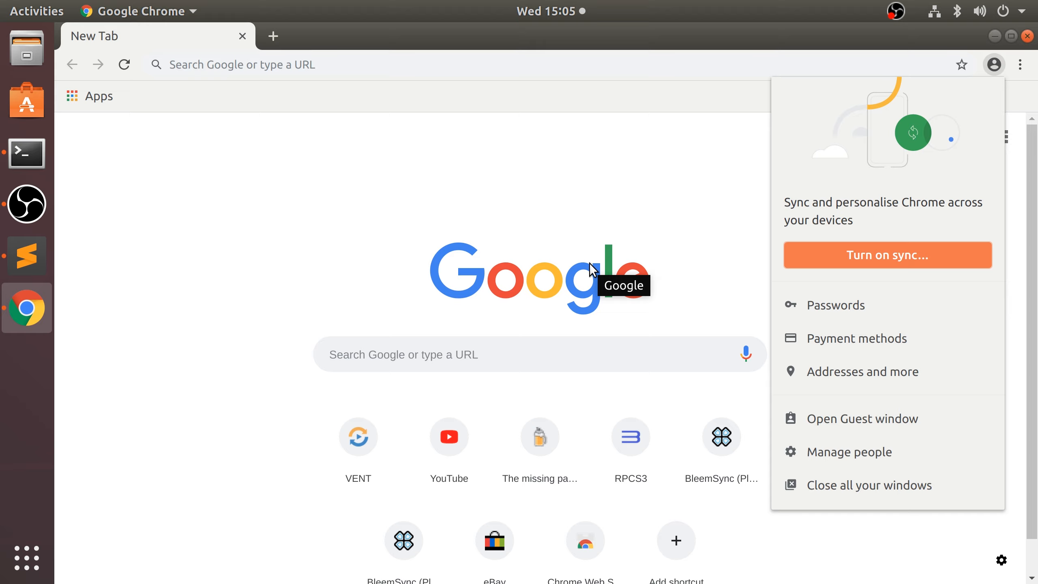
mouse_move(461, 175)
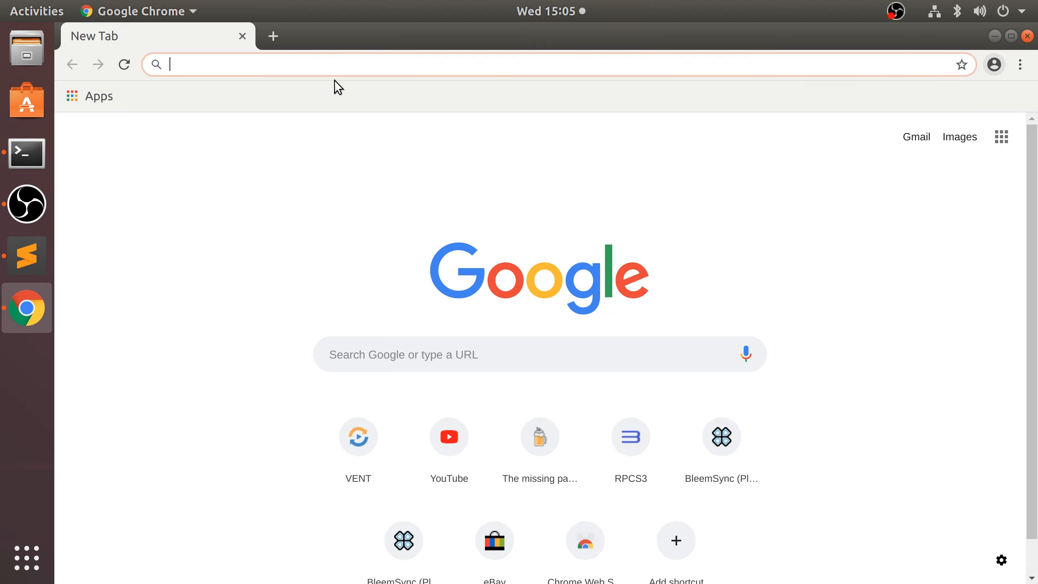
type("youtube.com")
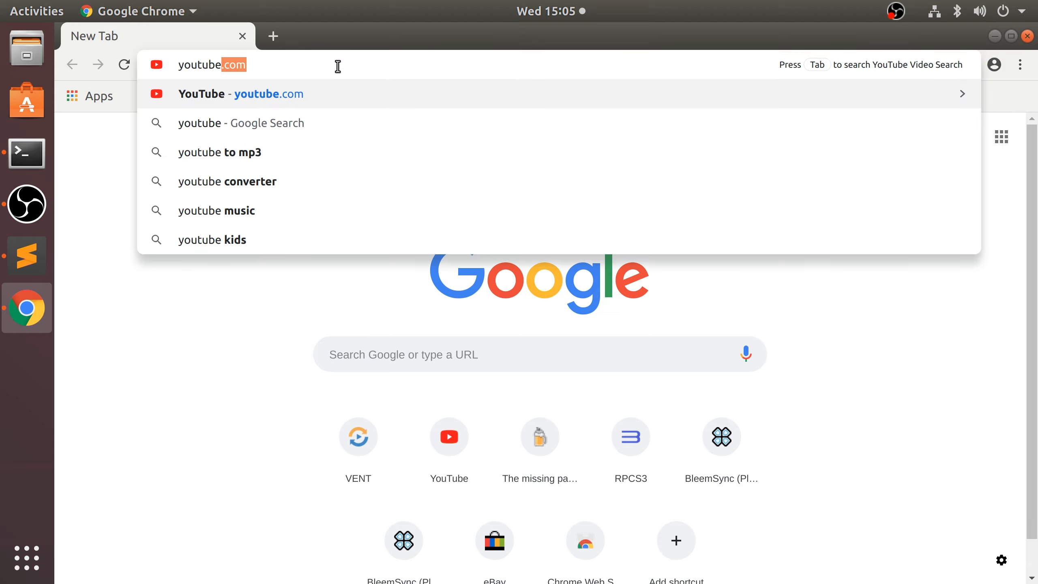